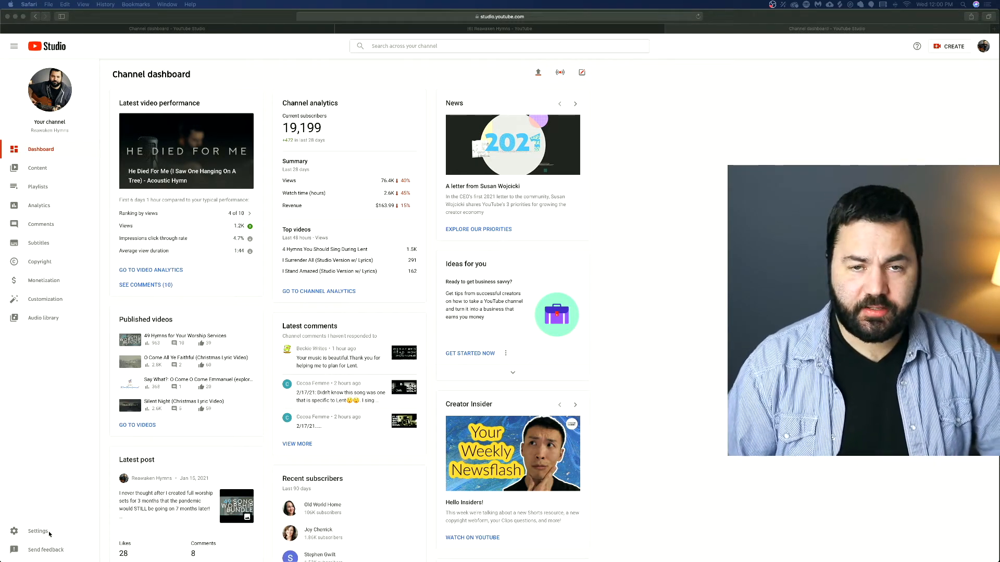
Bring up the Settings dialog on the General page showing USD as default currency.
left_click(37, 531)
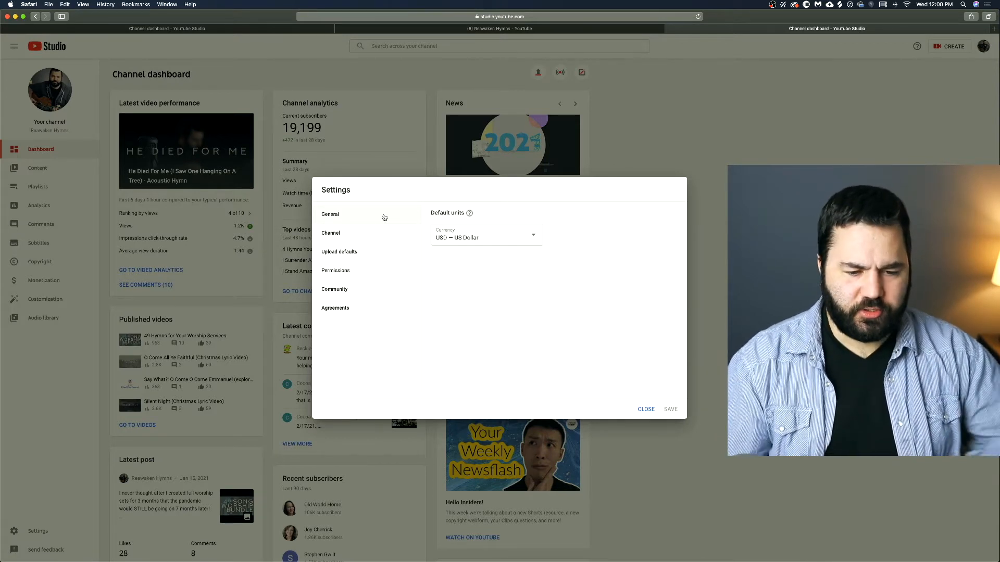
mouse_move(374, 239)
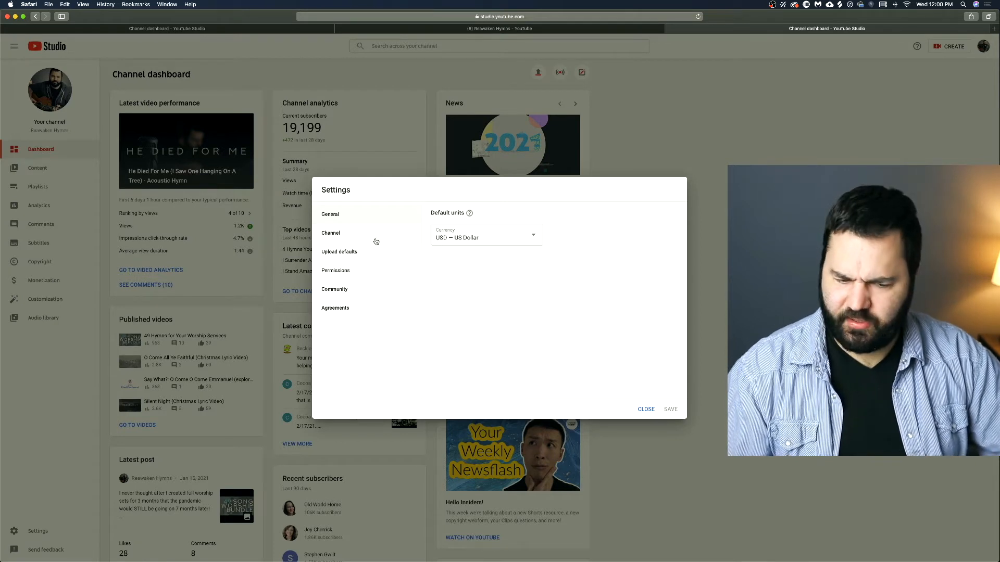
Show the Channel basic info page with Reawaken Hymns name, United States and keywords.
left_click(330, 232)
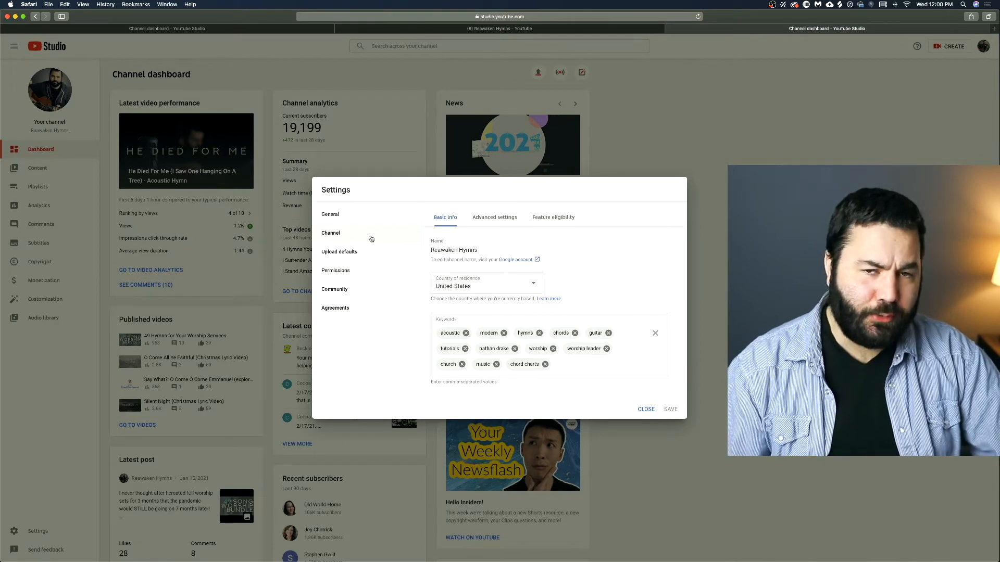
left_click(330, 215)
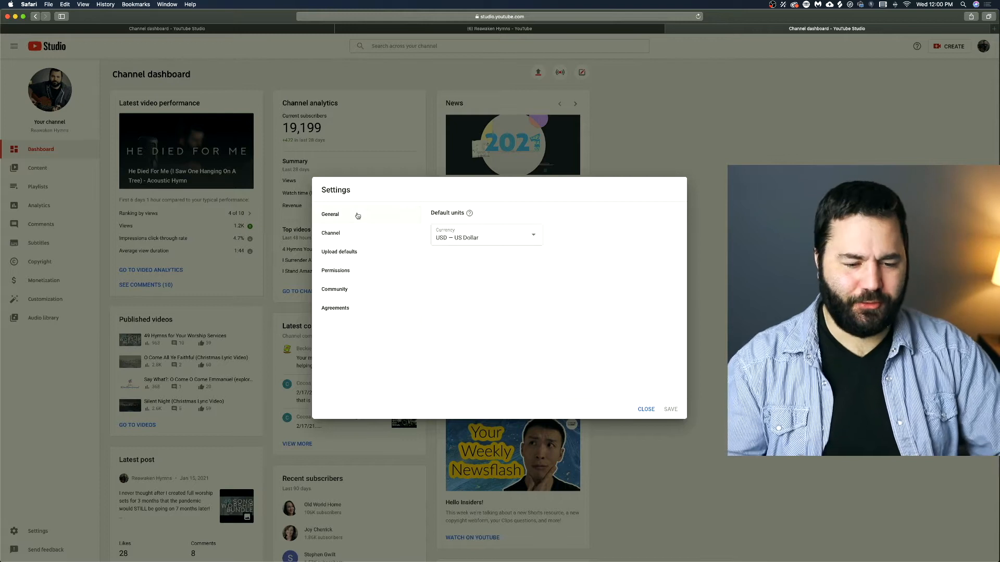
left_click(331, 232)
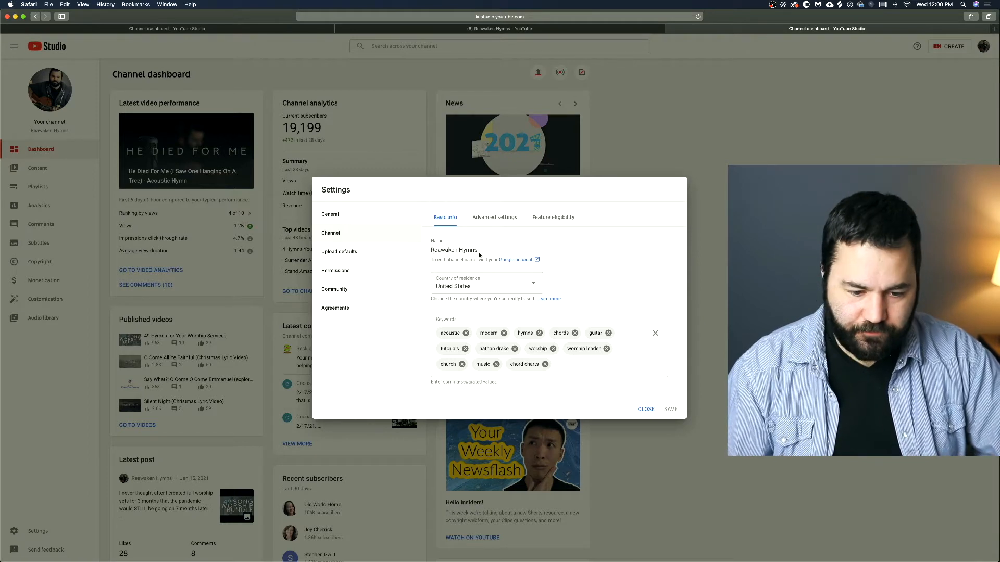
mouse_move(529, 268)
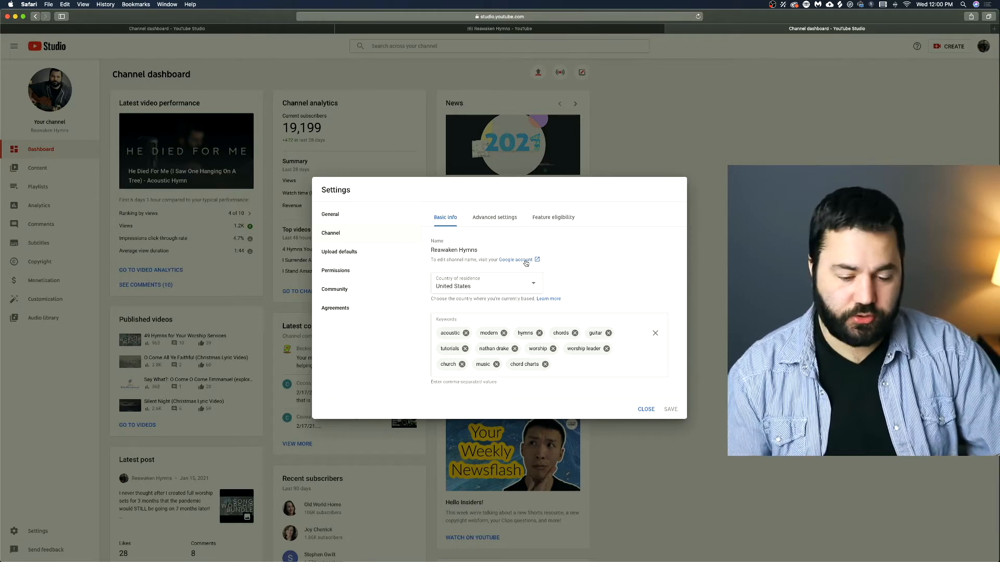
mouse_move(505, 297)
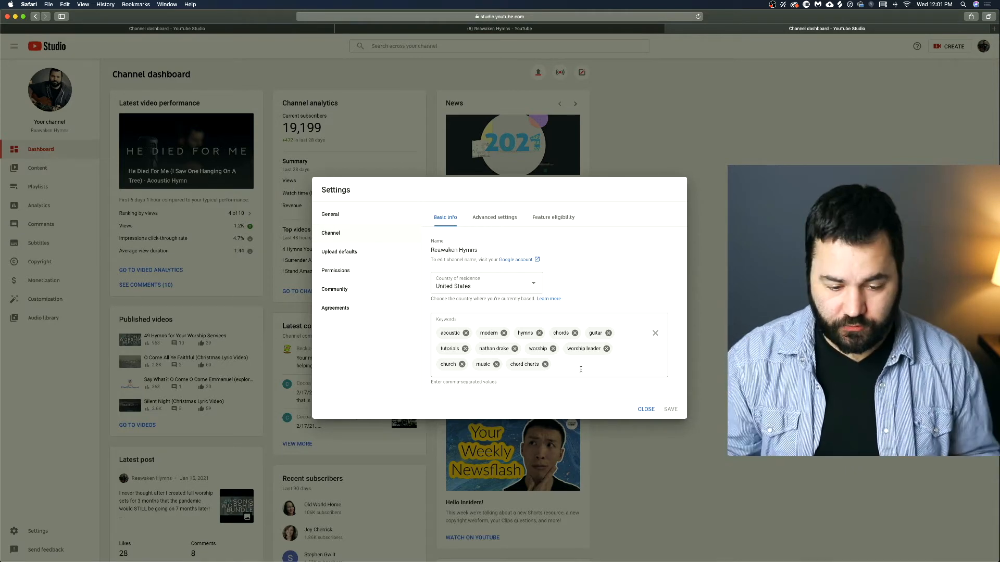
Review advanced channel settings: not made for kids, captions, subscriber count shown, ads, public visibility.
left_click(494, 217)
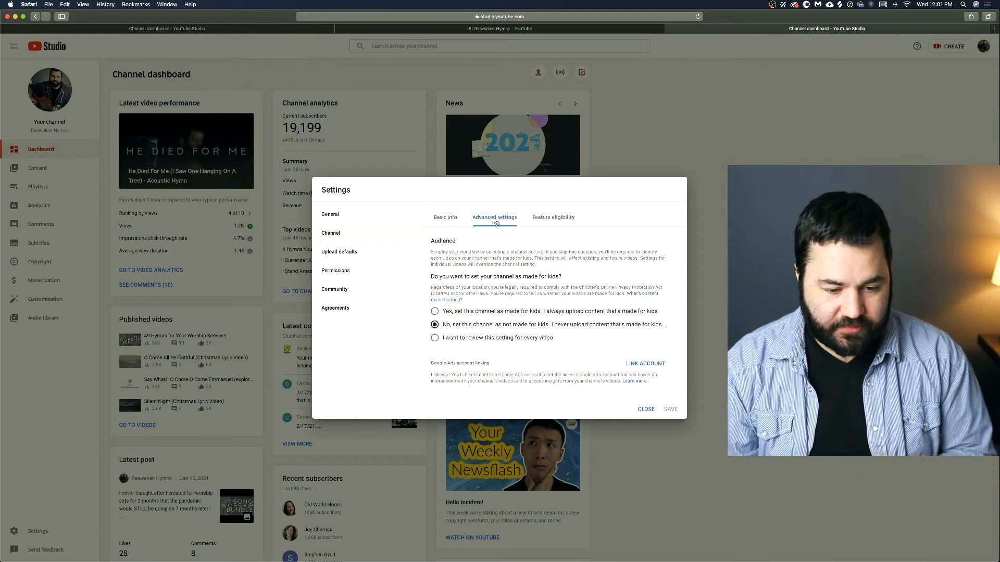
scroll("down", 3)
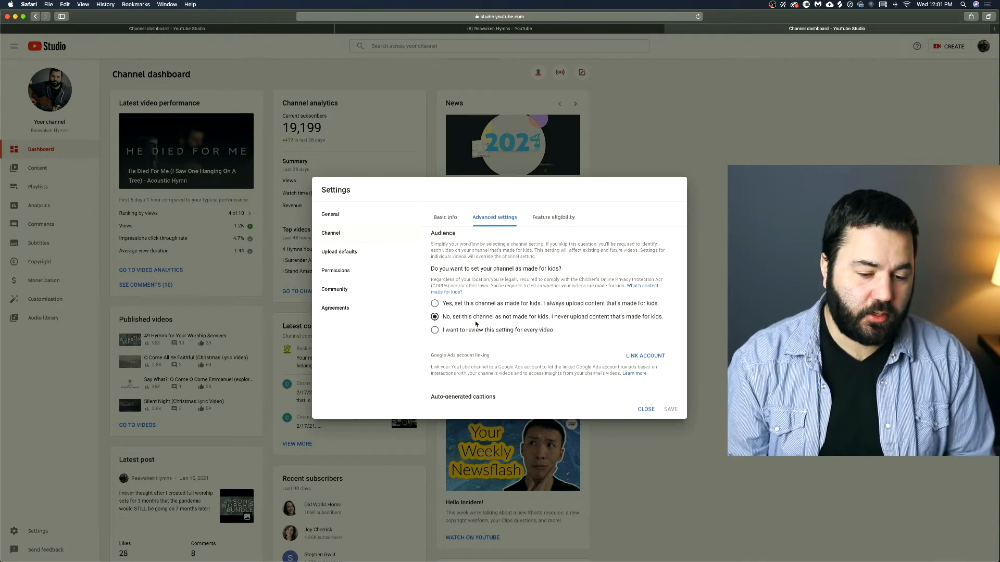
mouse_move(475, 330)
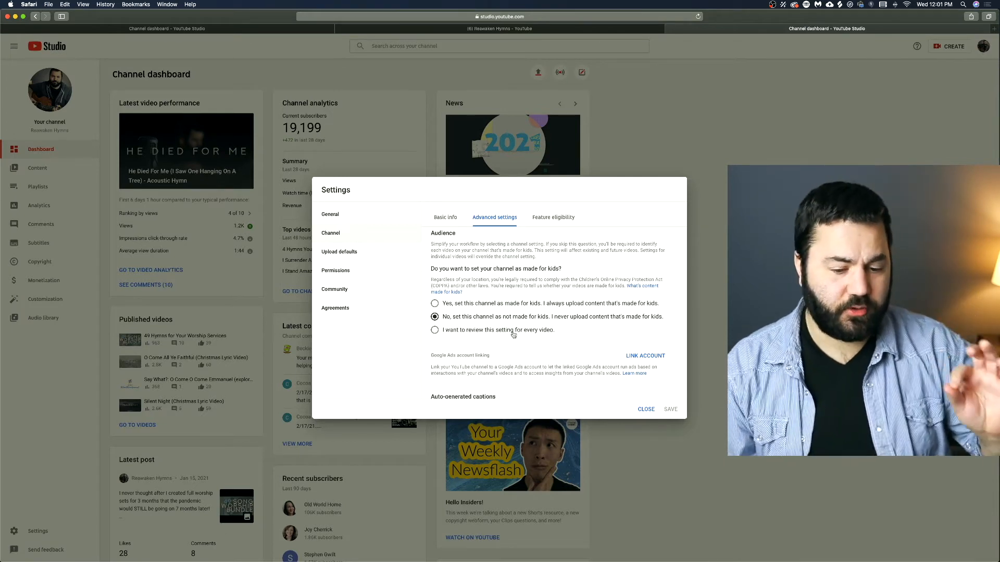
mouse_move(503, 342)
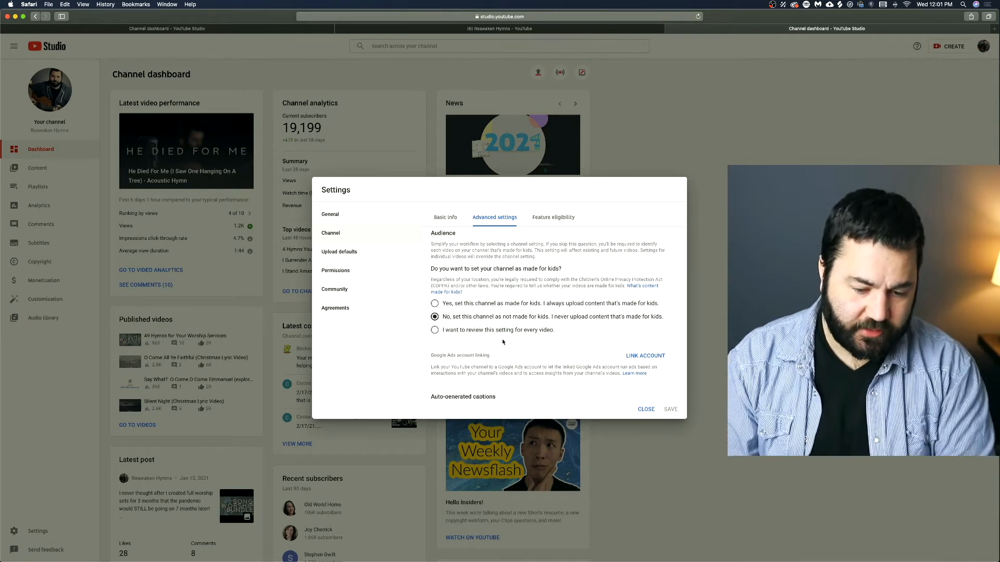
mouse_move(522, 340)
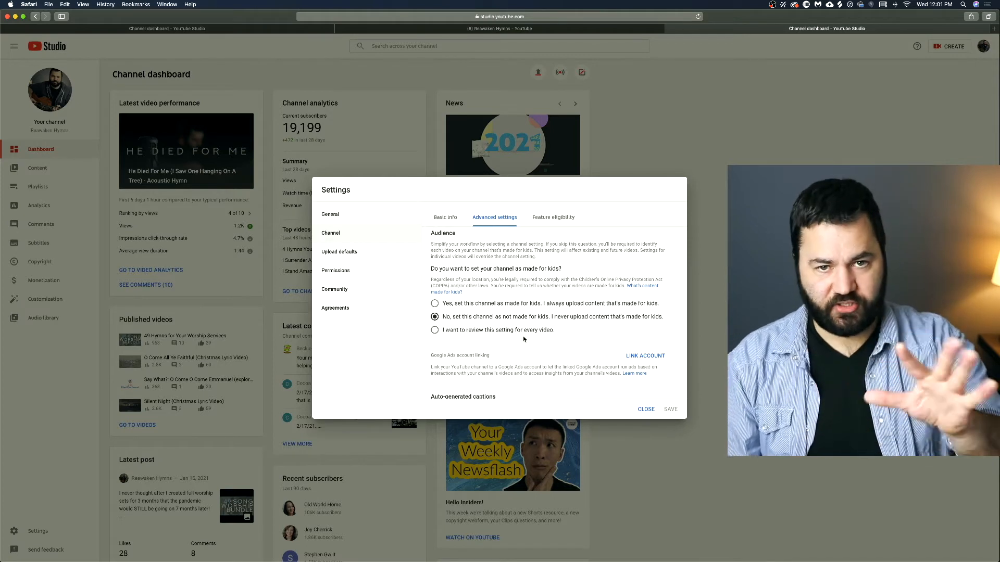
scroll("down", 3)
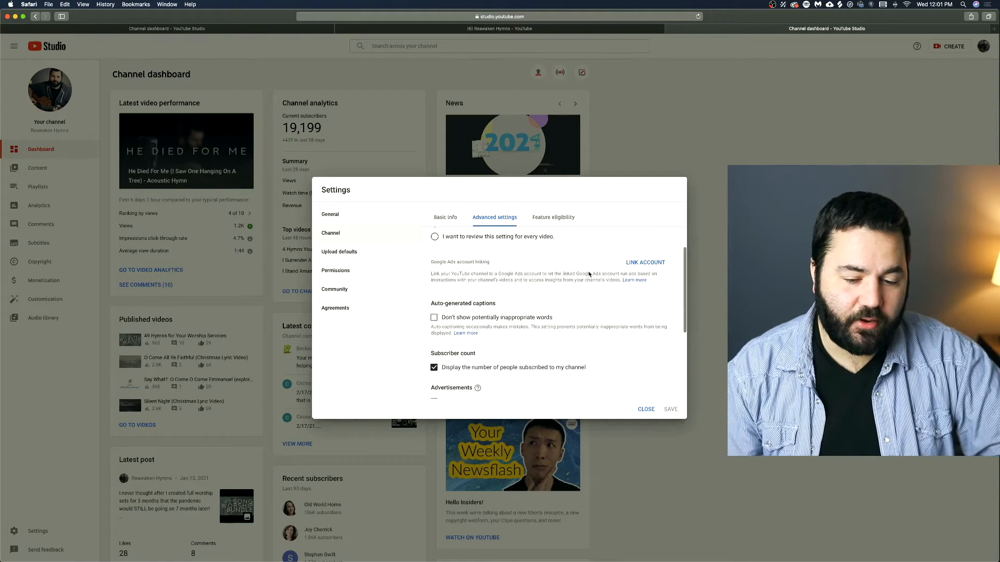
scroll("down", 3)
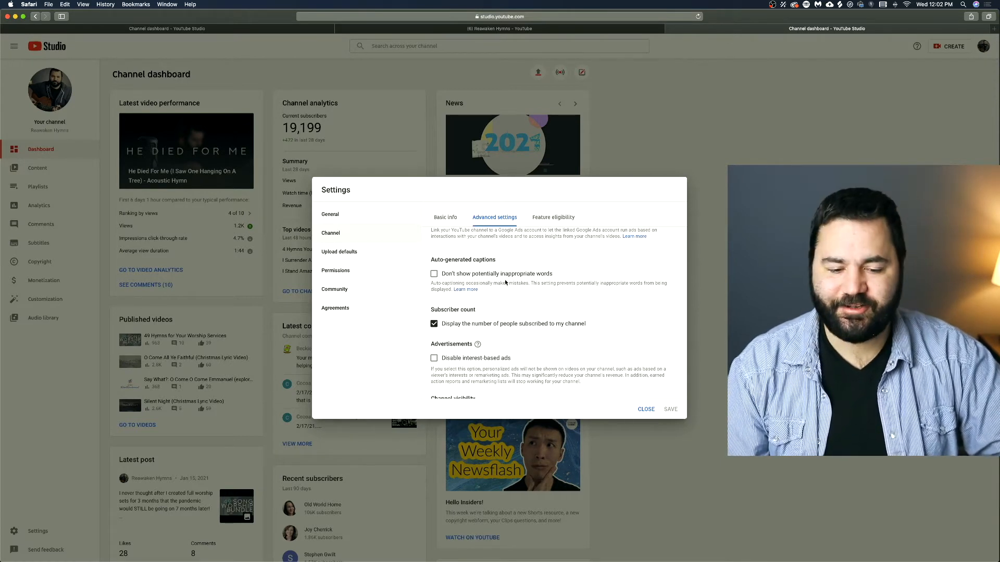
scroll("down", 3)
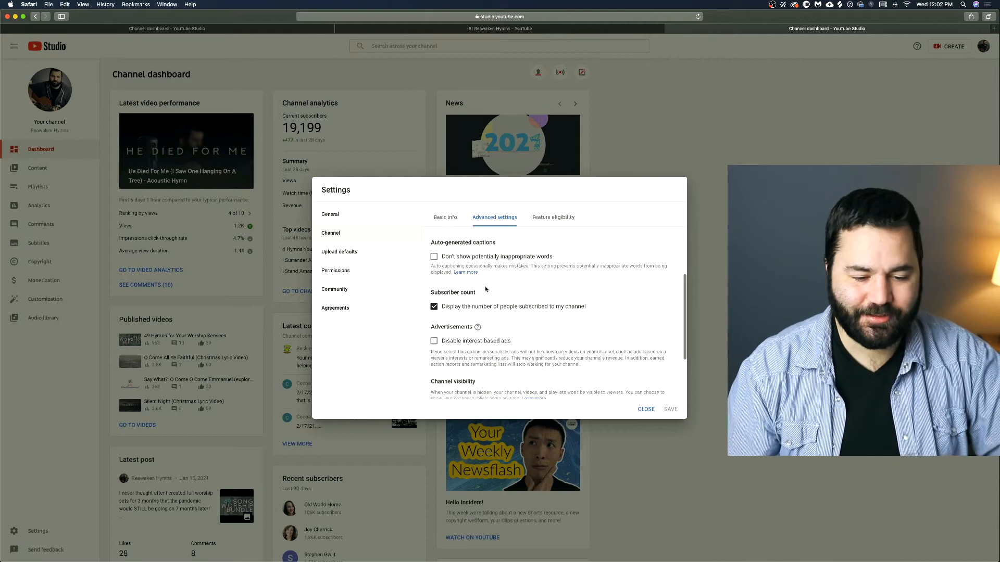
mouse_move(491, 287)
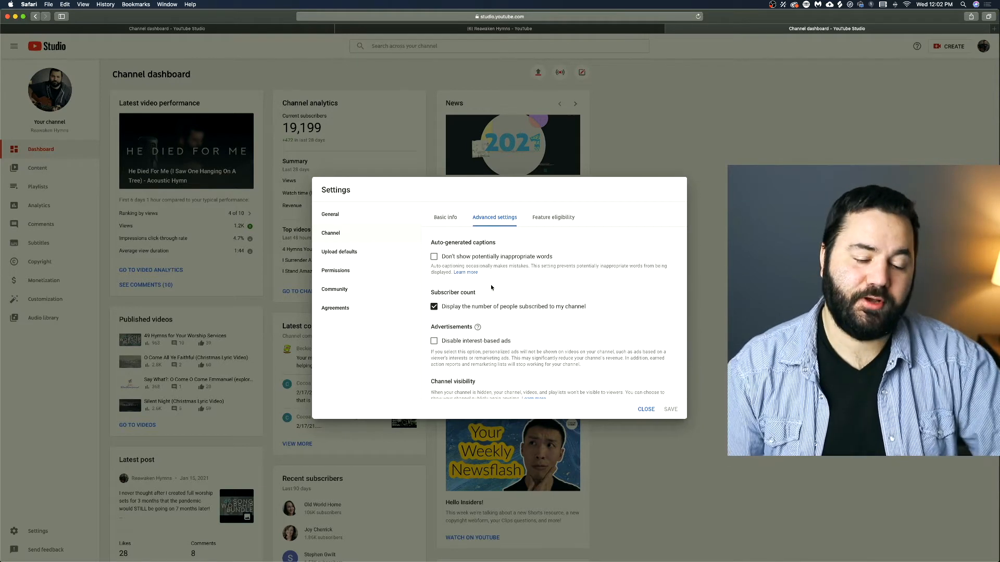
scroll("down", 3)
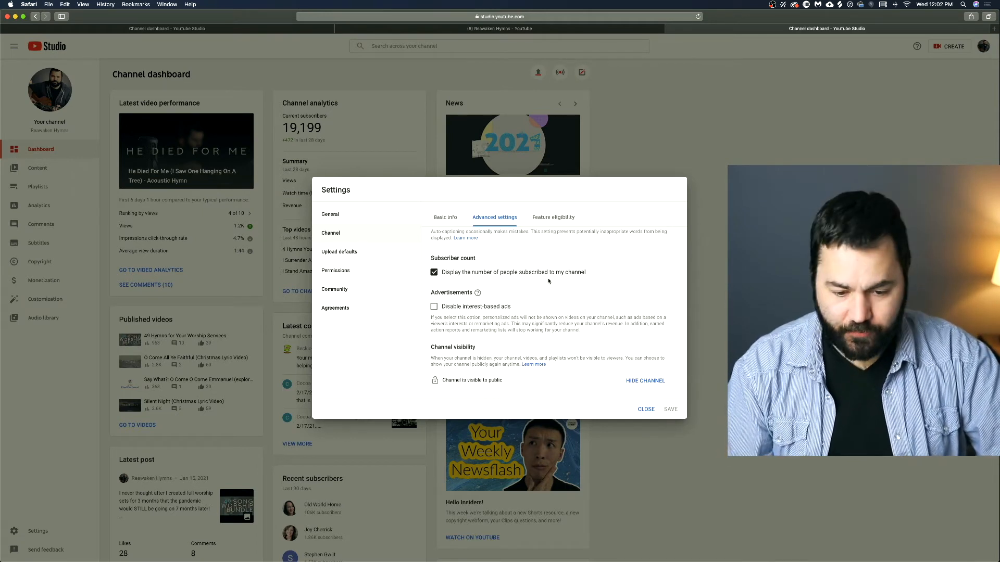
scroll("down", 3)
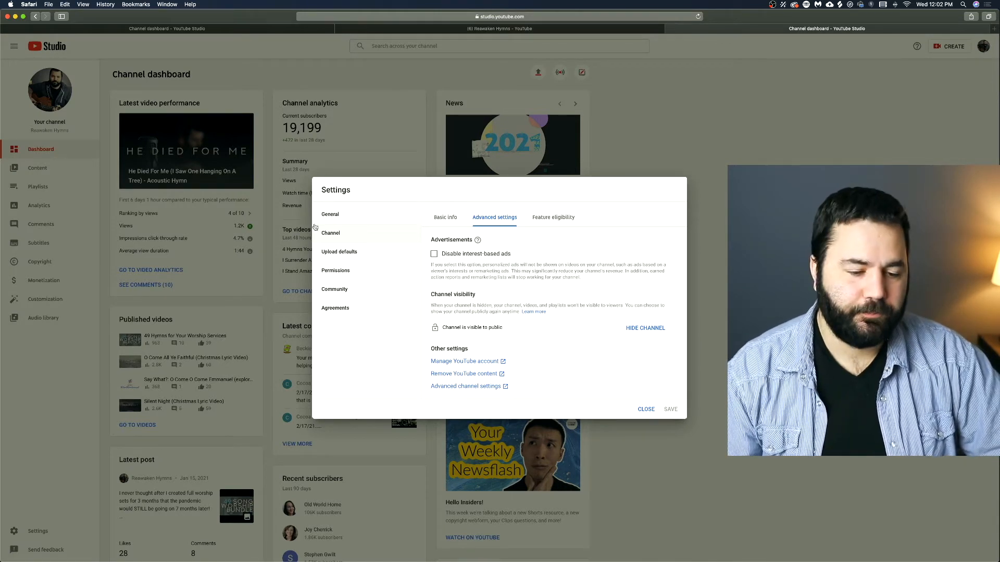
View Feature eligibility, expanding the default features and phone-verification feature groups.
left_click(552, 216)
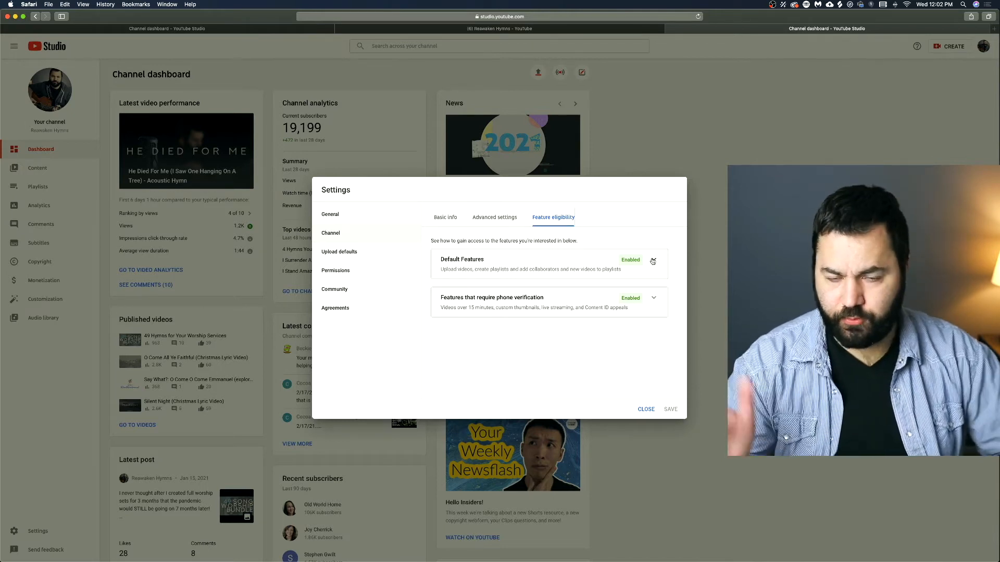
left_click(653, 261)
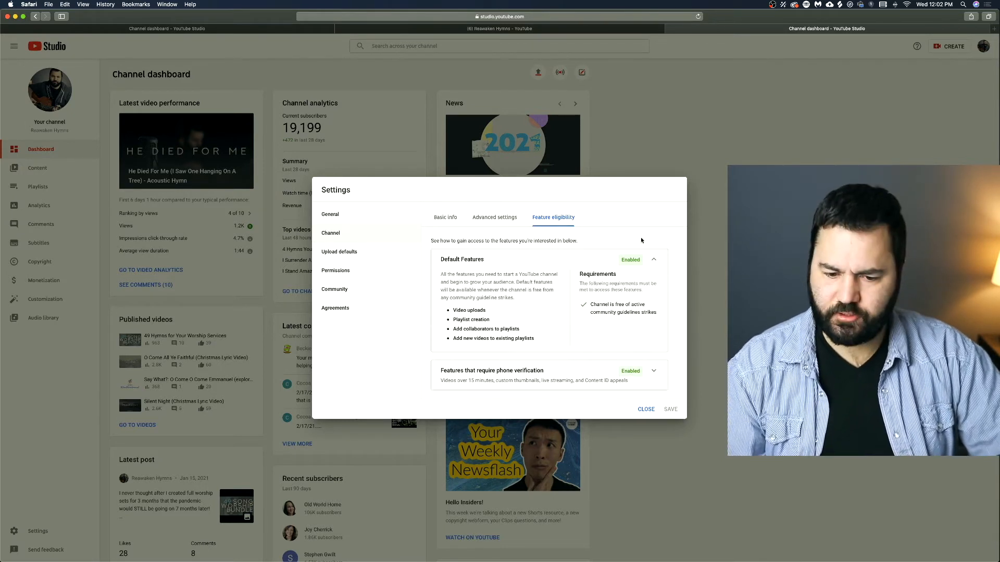
left_click(653, 259)
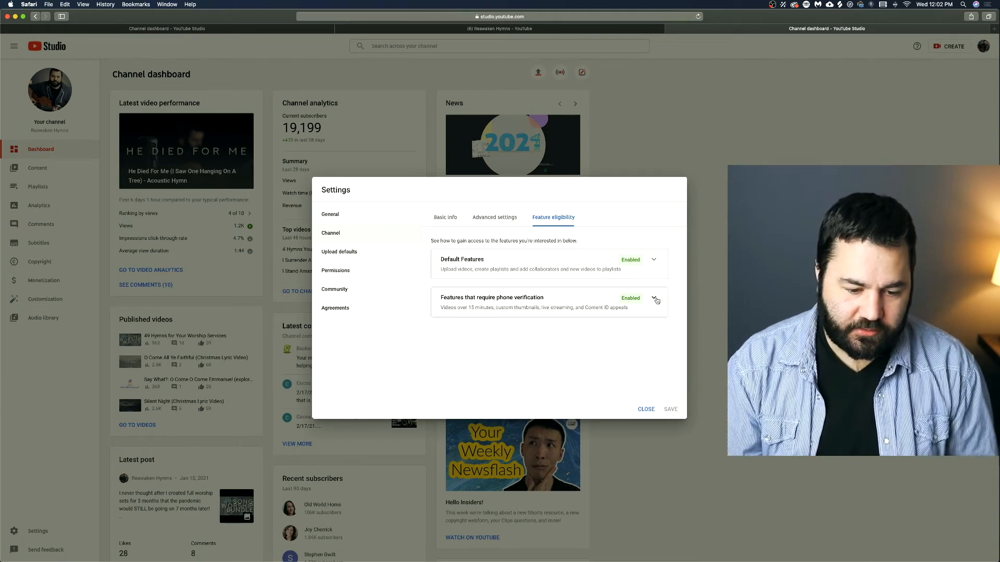
left_click(655, 300)
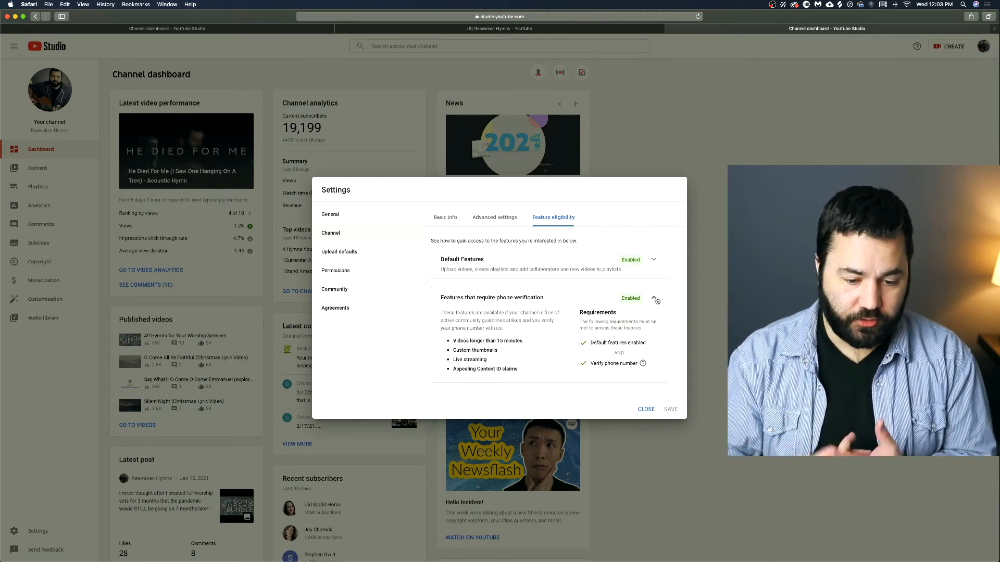
left_click(655, 300)
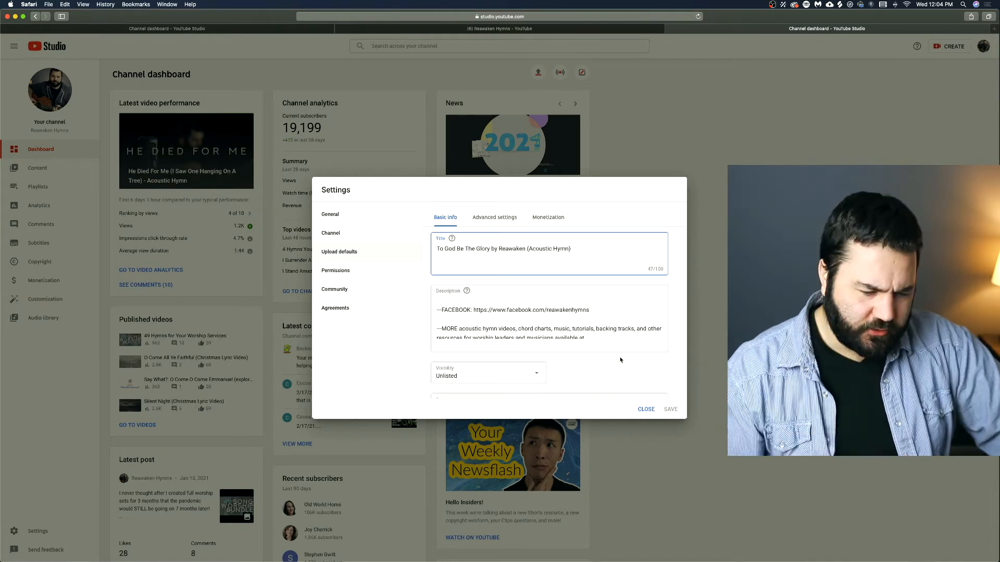
Review the upload defaults basic info down to the Tags field.
scroll("down", 3)
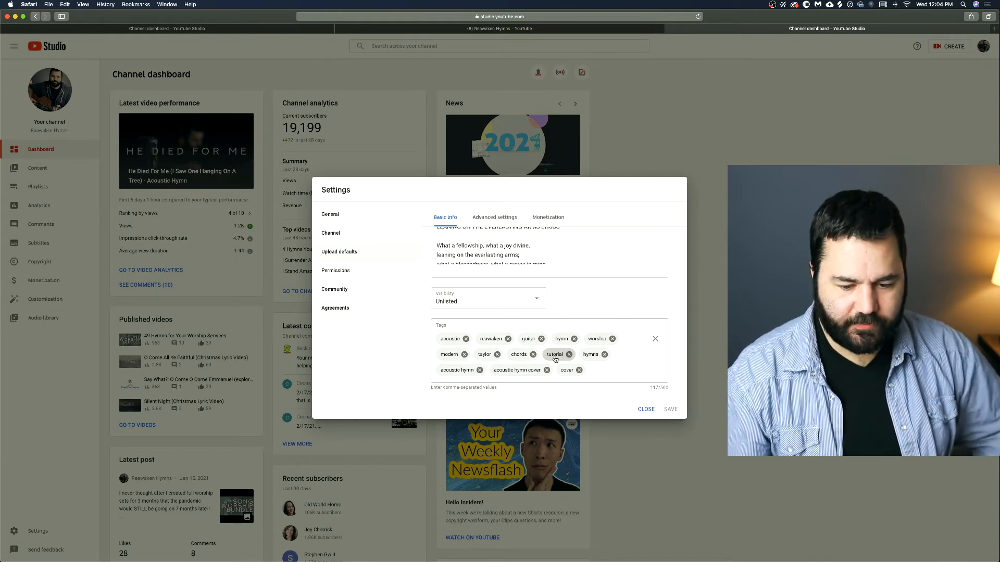
left_click(494, 217)
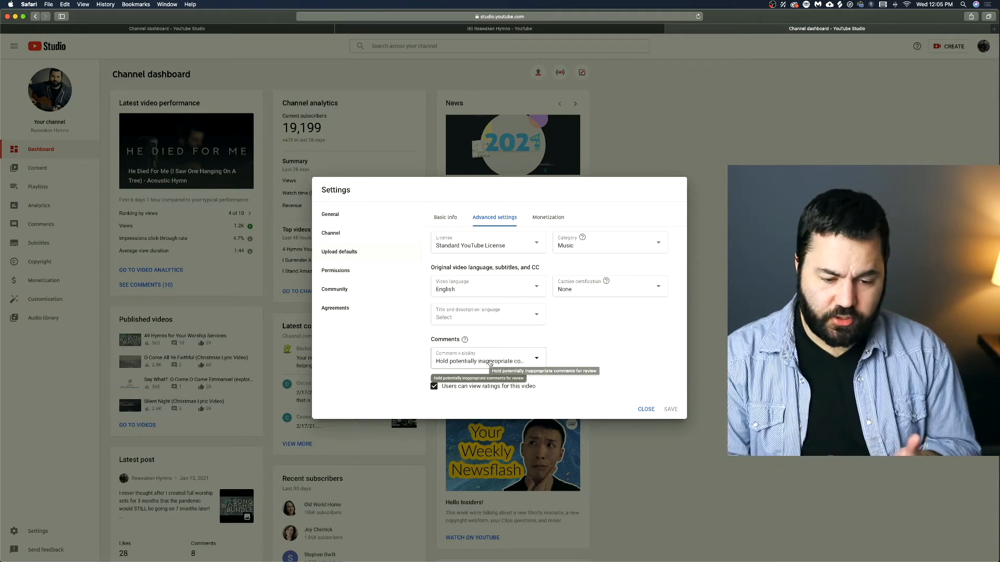
mouse_move(584, 385)
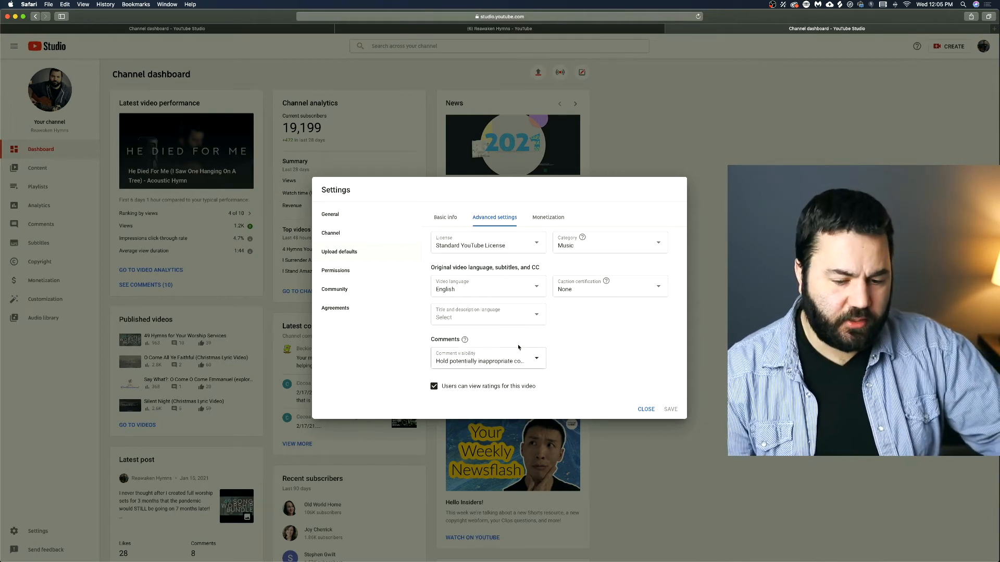
Show the monetization upload defaults with their ad types.
left_click(547, 217)
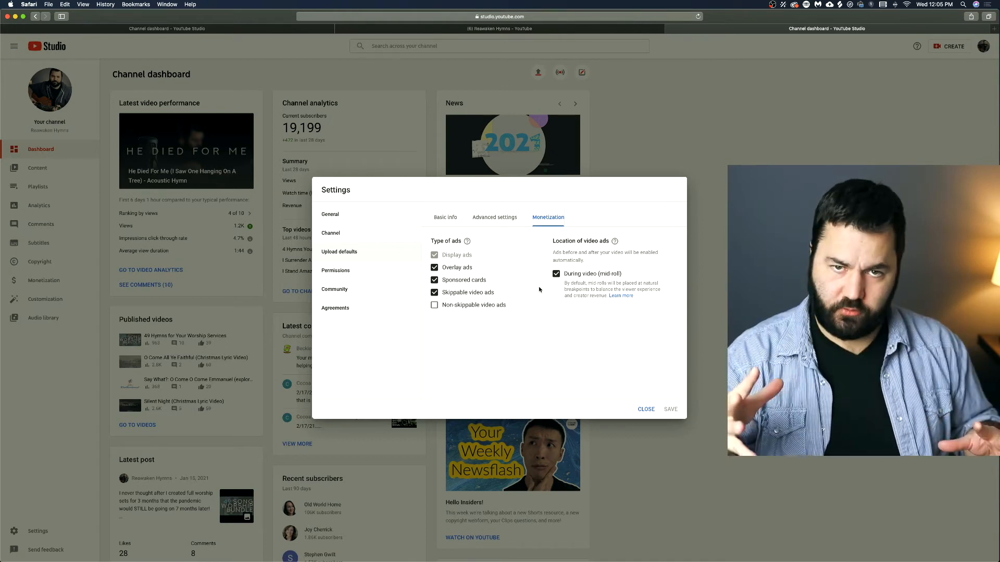
left_click(336, 271)
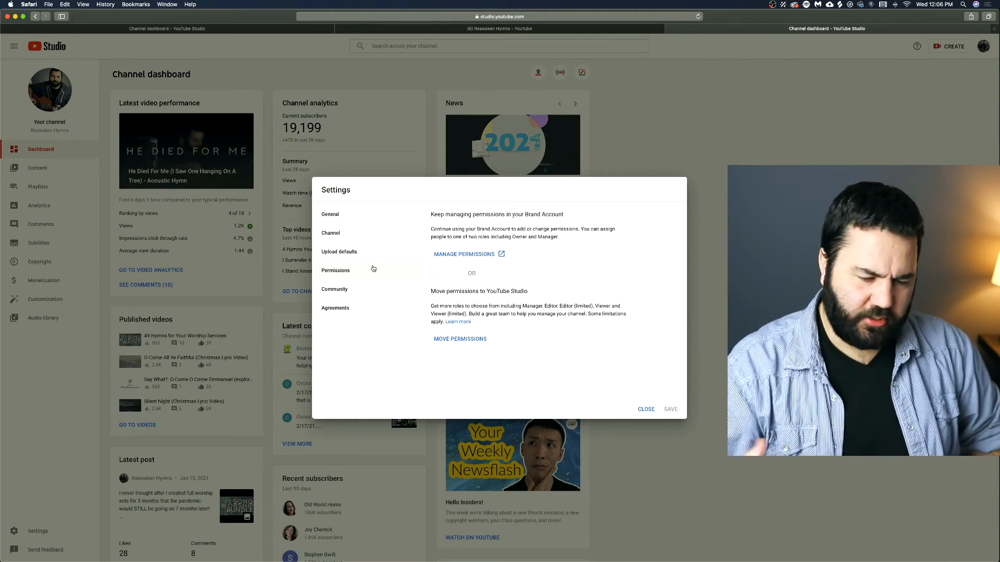
mouse_move(351, 292)
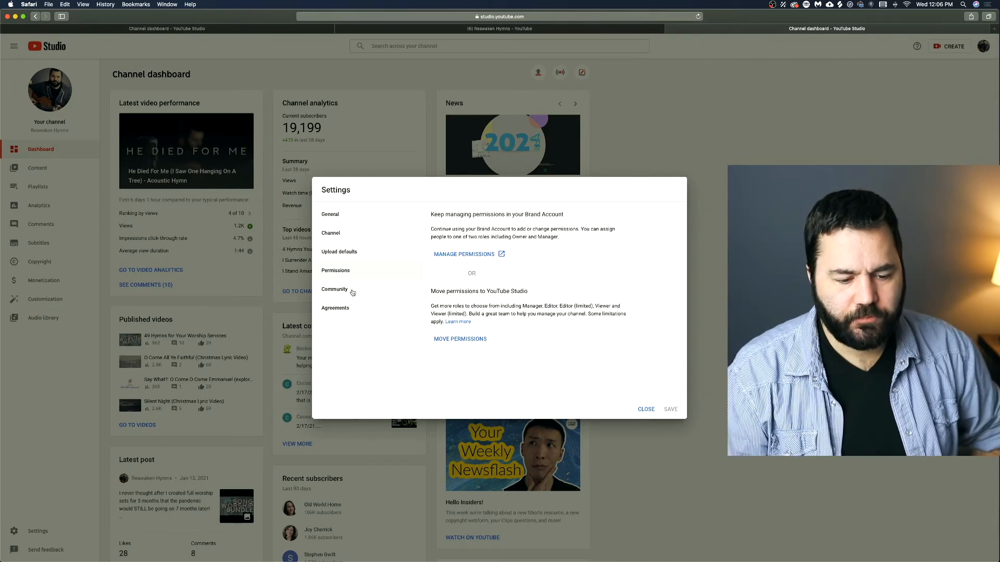
Review the Community automated filters with moderators and hidden users, then the comment defaults.
left_click(335, 289)
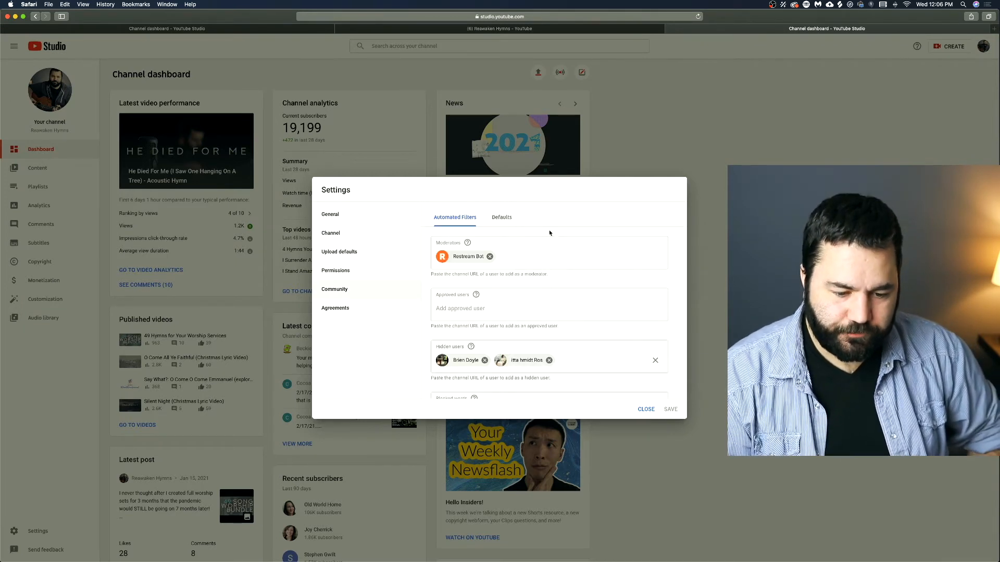
mouse_move(427, 275)
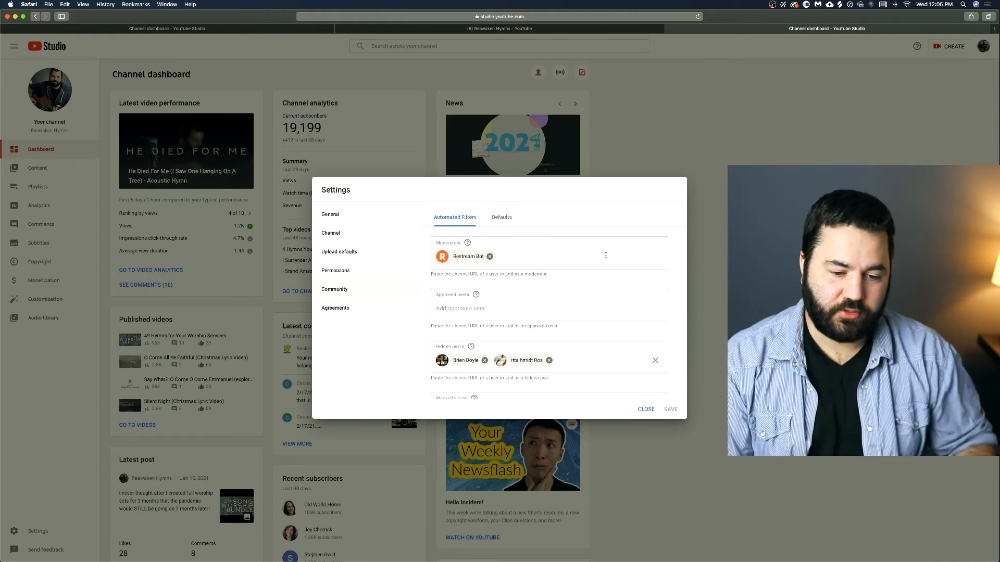
scroll("down", 3)
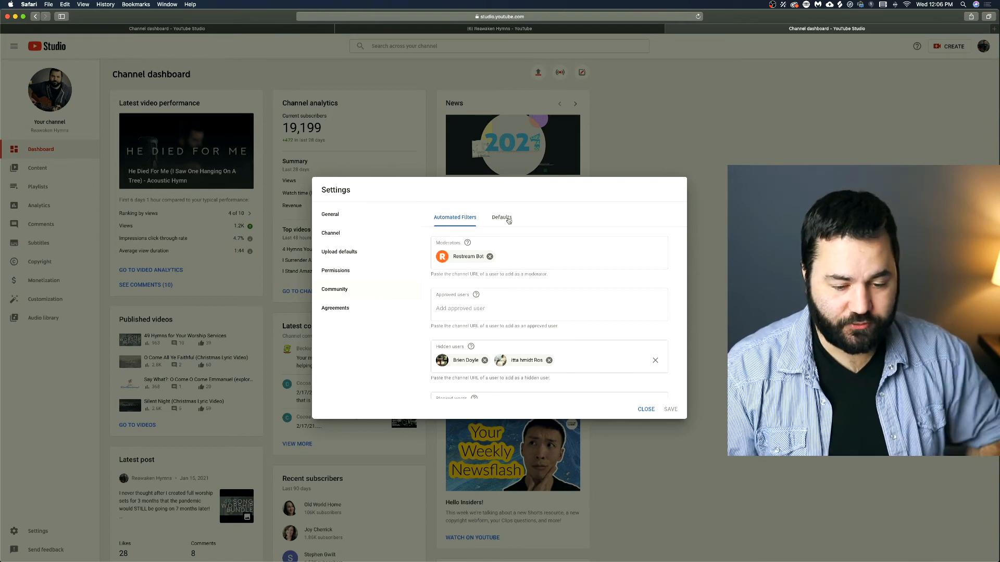
left_click(502, 217)
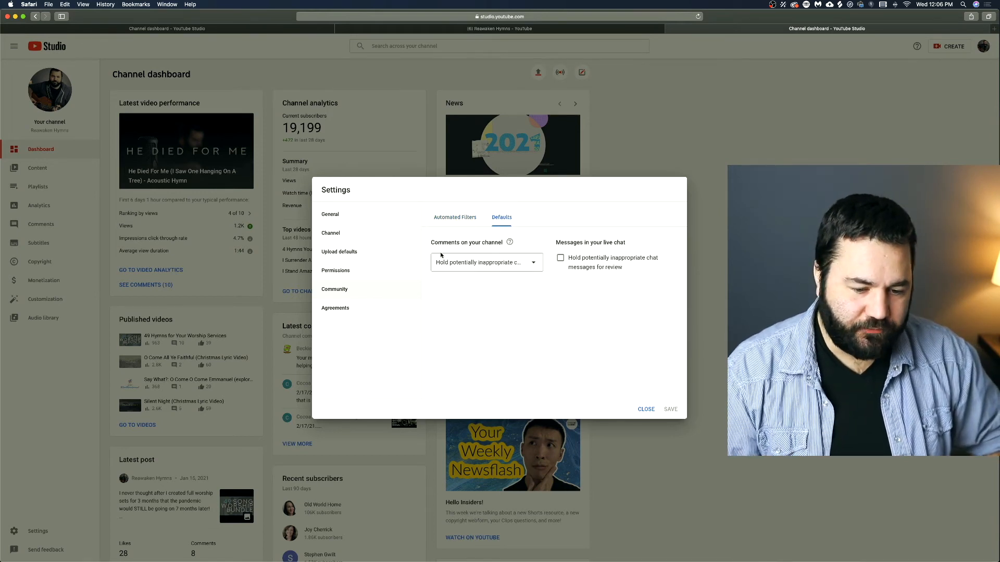
mouse_move(504, 268)
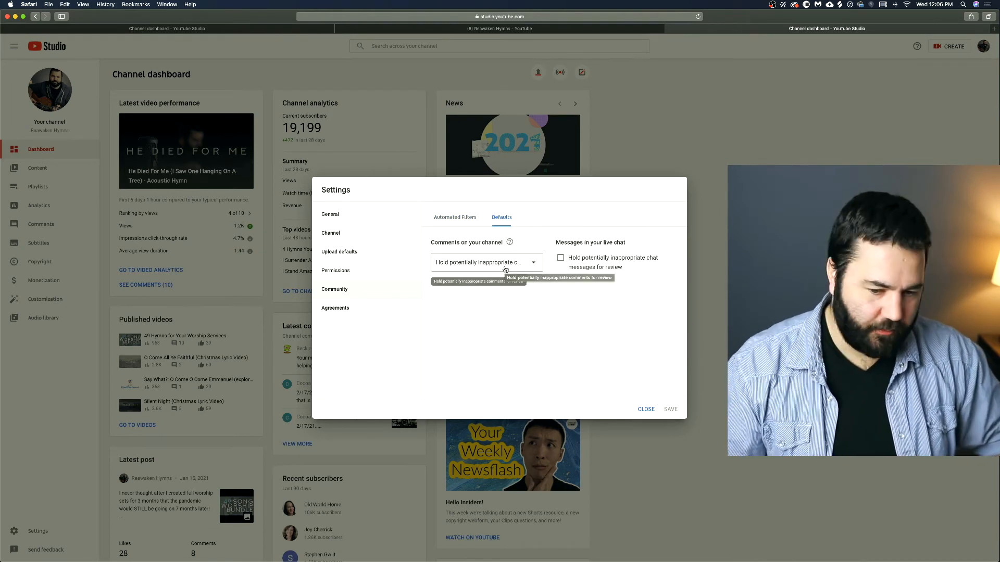
mouse_move(442, 291)
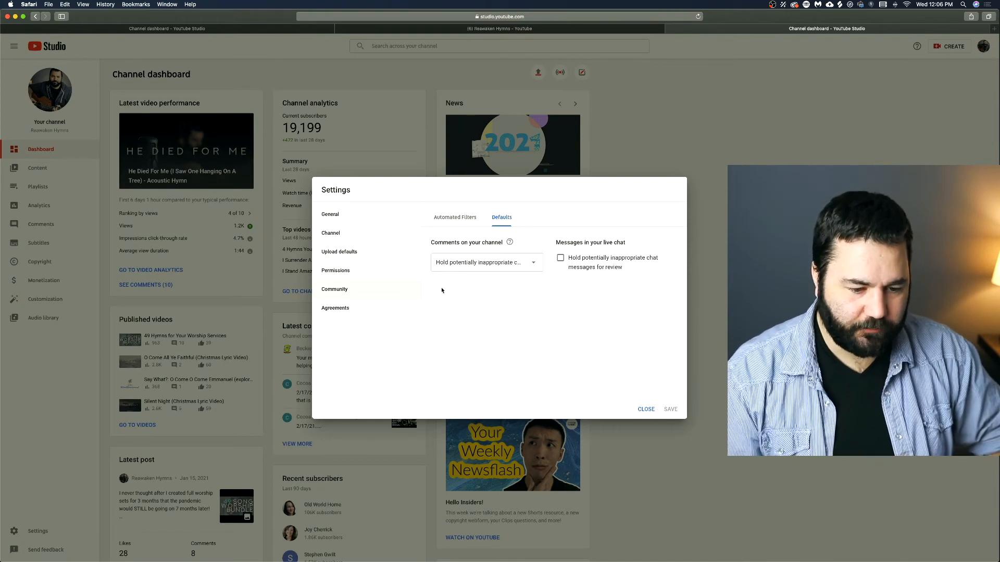
Check the General currency setting, then show the Channel basic info page again.
left_click(334, 308)
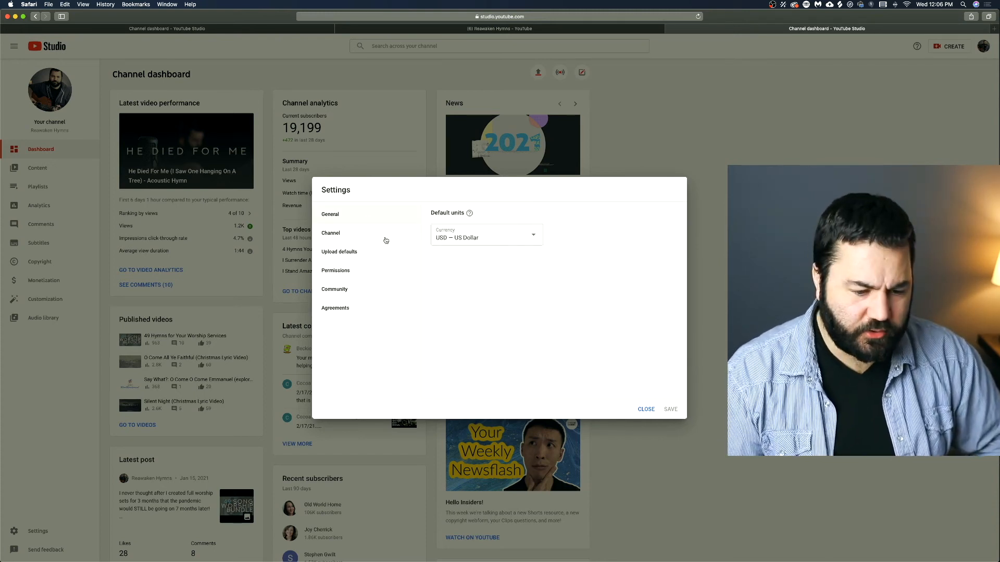
left_click(331, 233)
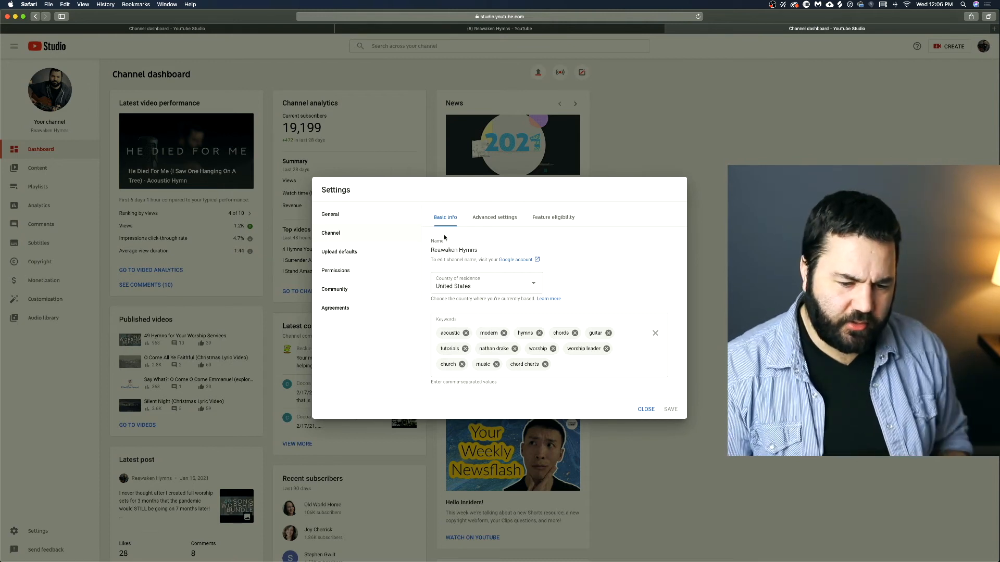
Cycle through Upload defaults and Permissions back to the Community automated filters.
left_click(340, 251)
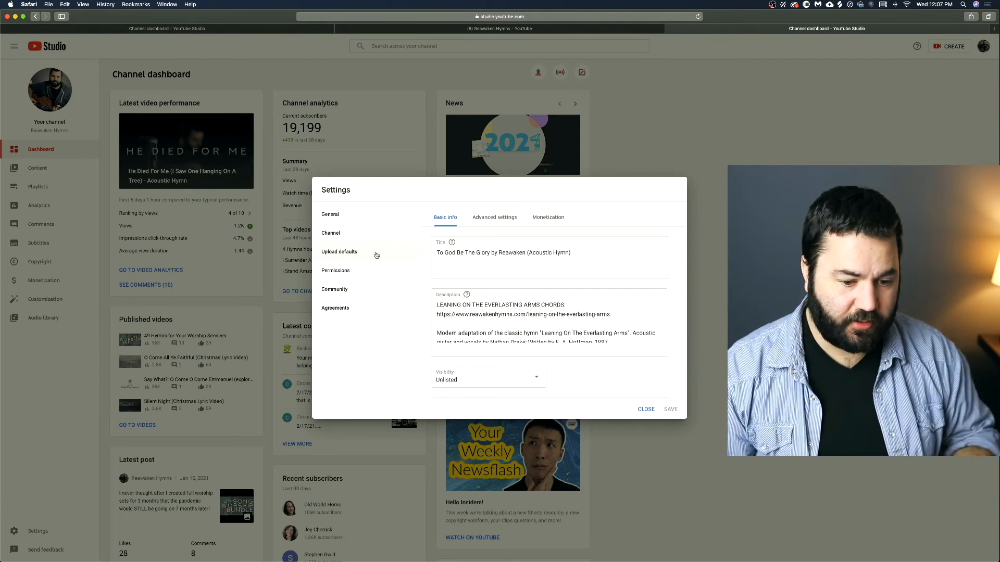
left_click(334, 271)
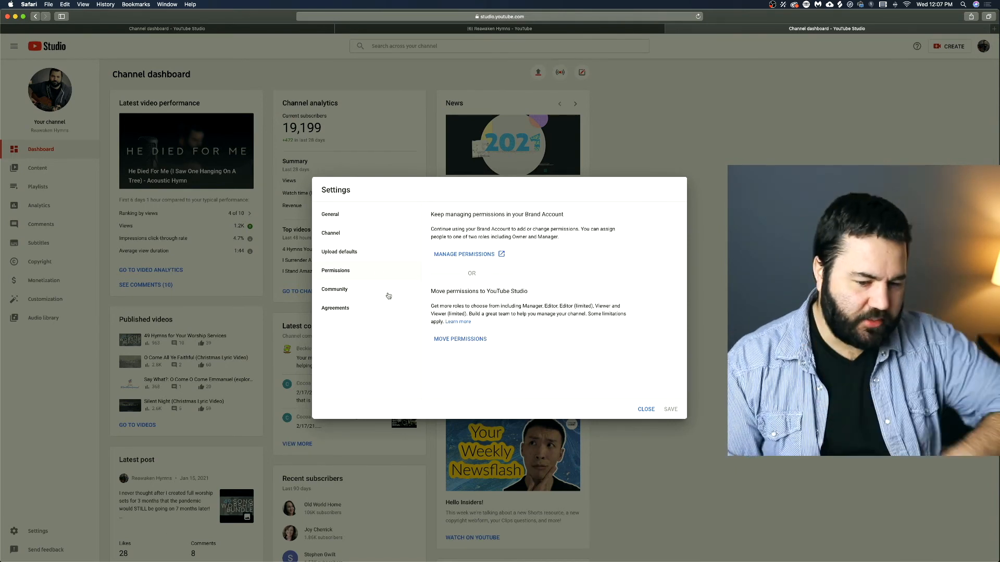
left_click(334, 289)
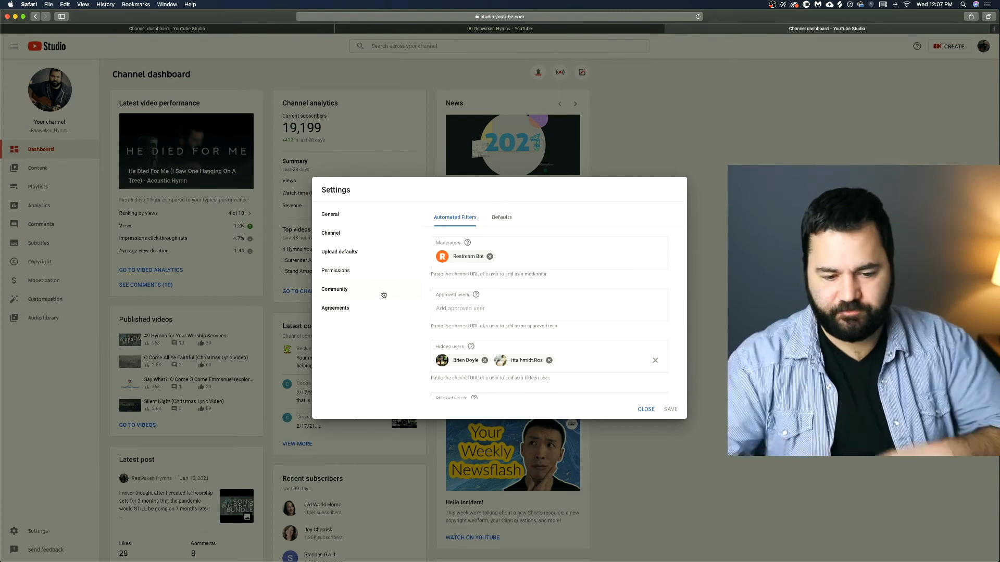